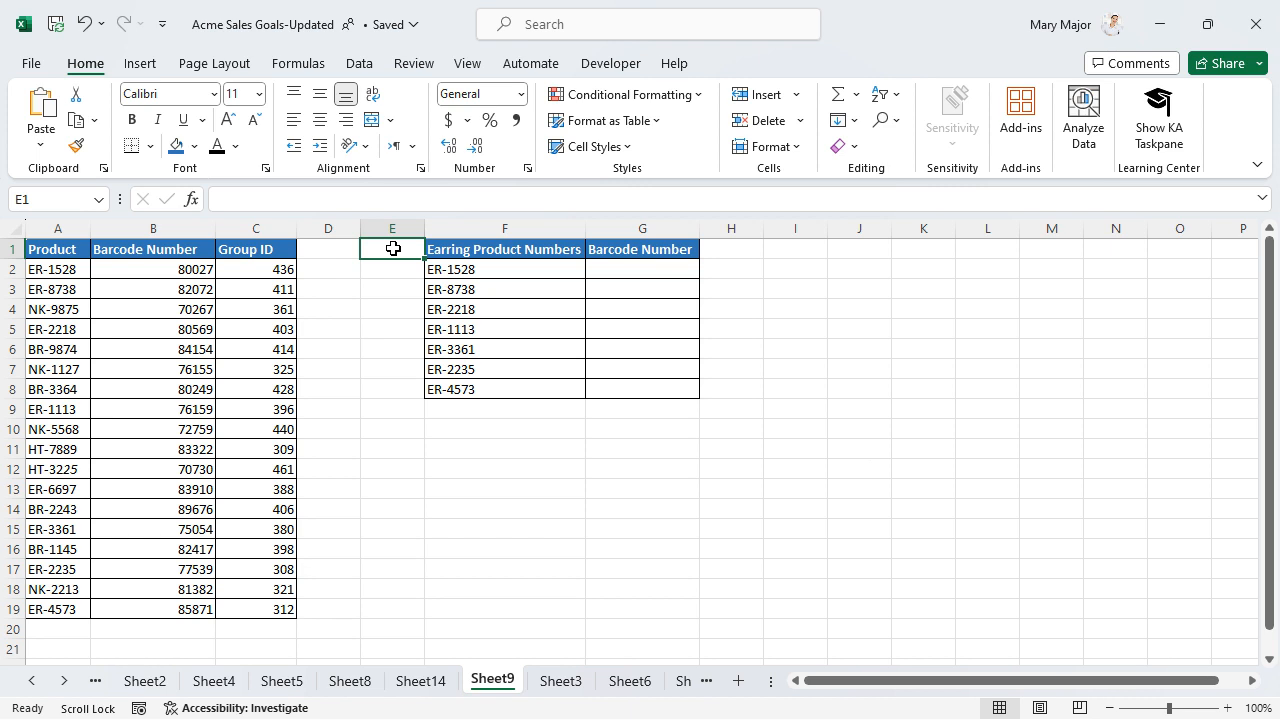
mouse_move(640, 268)
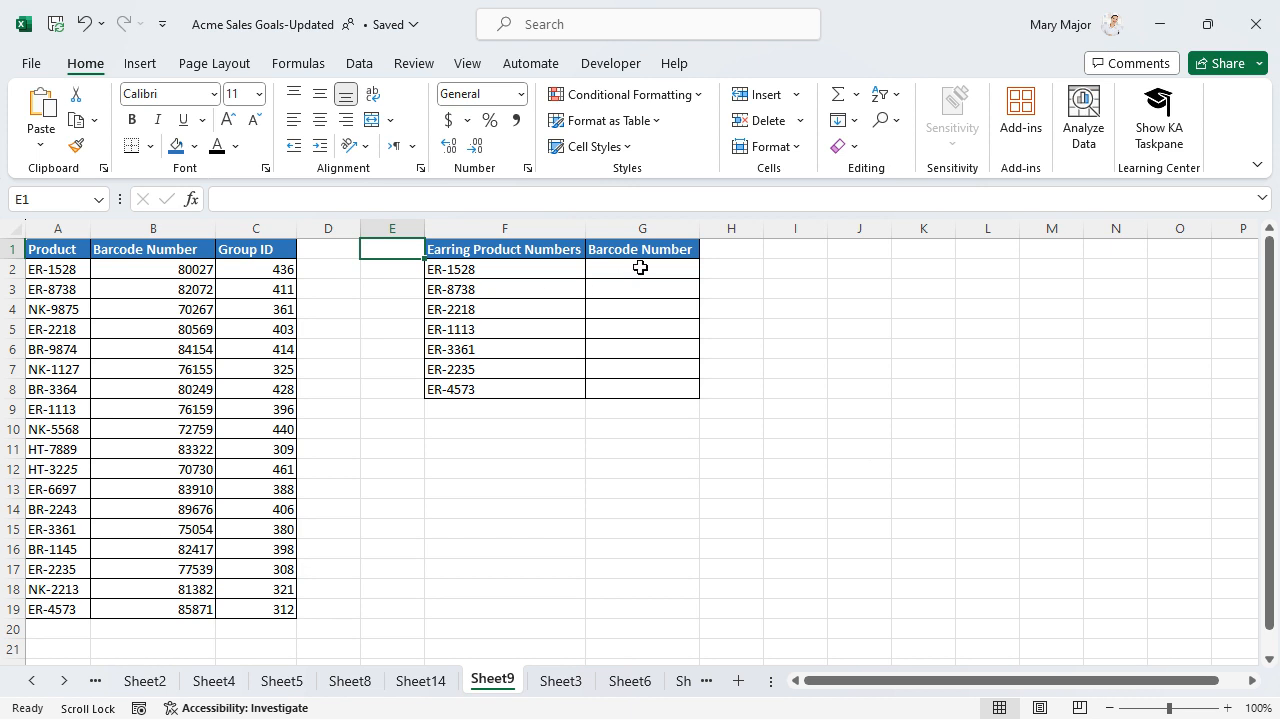
Begin an INDEX formula in G2 using barcode range B2:B19 as the result array.
click(640, 268)
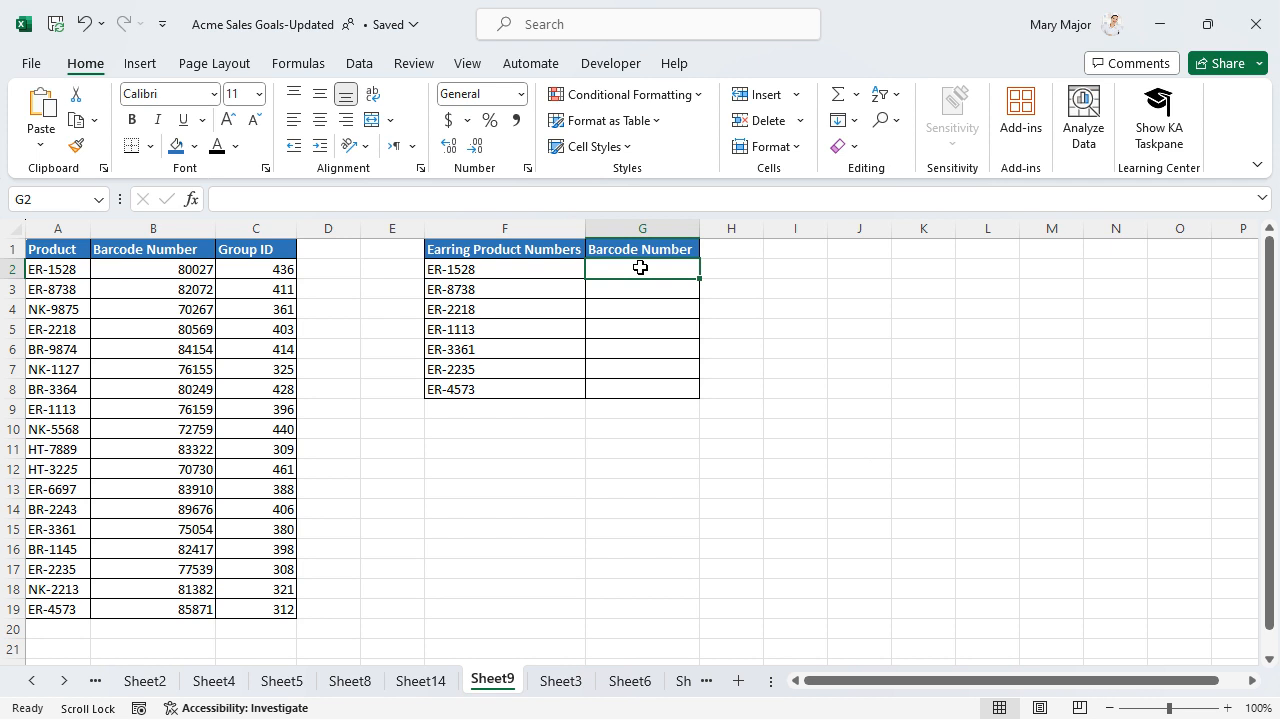
text(=INDEX()
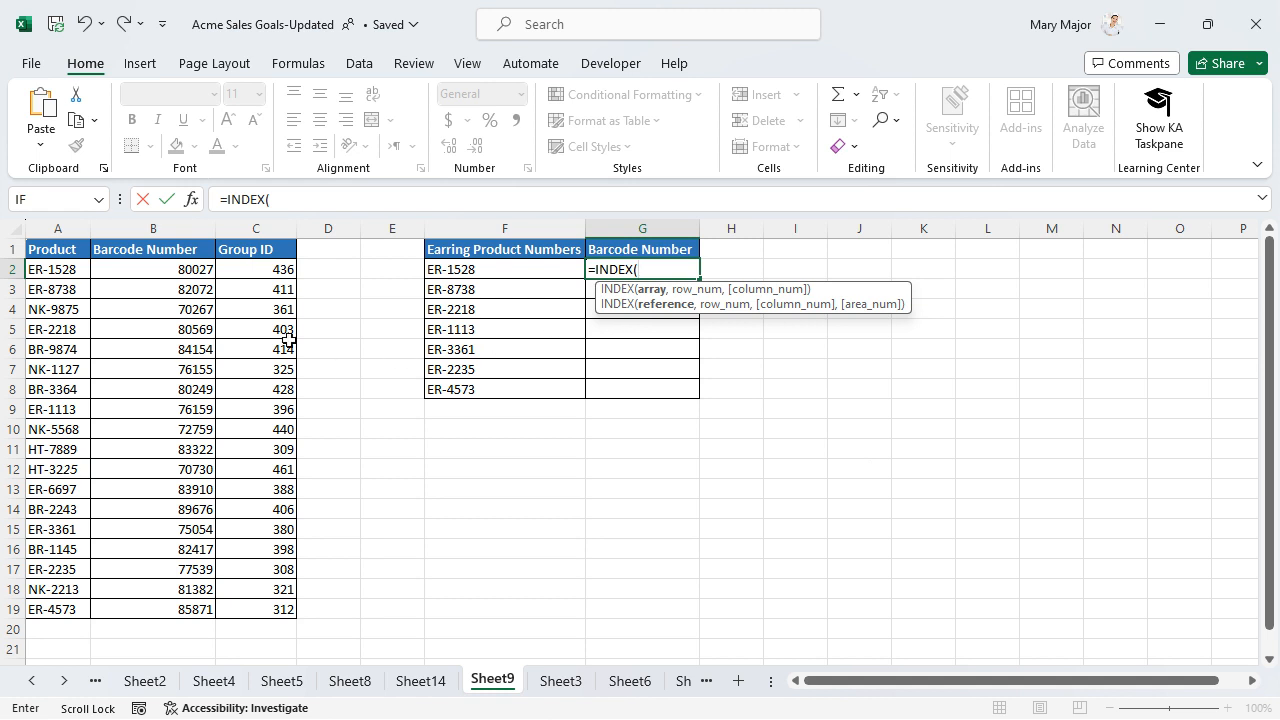
drag(152, 268, 152, 608)
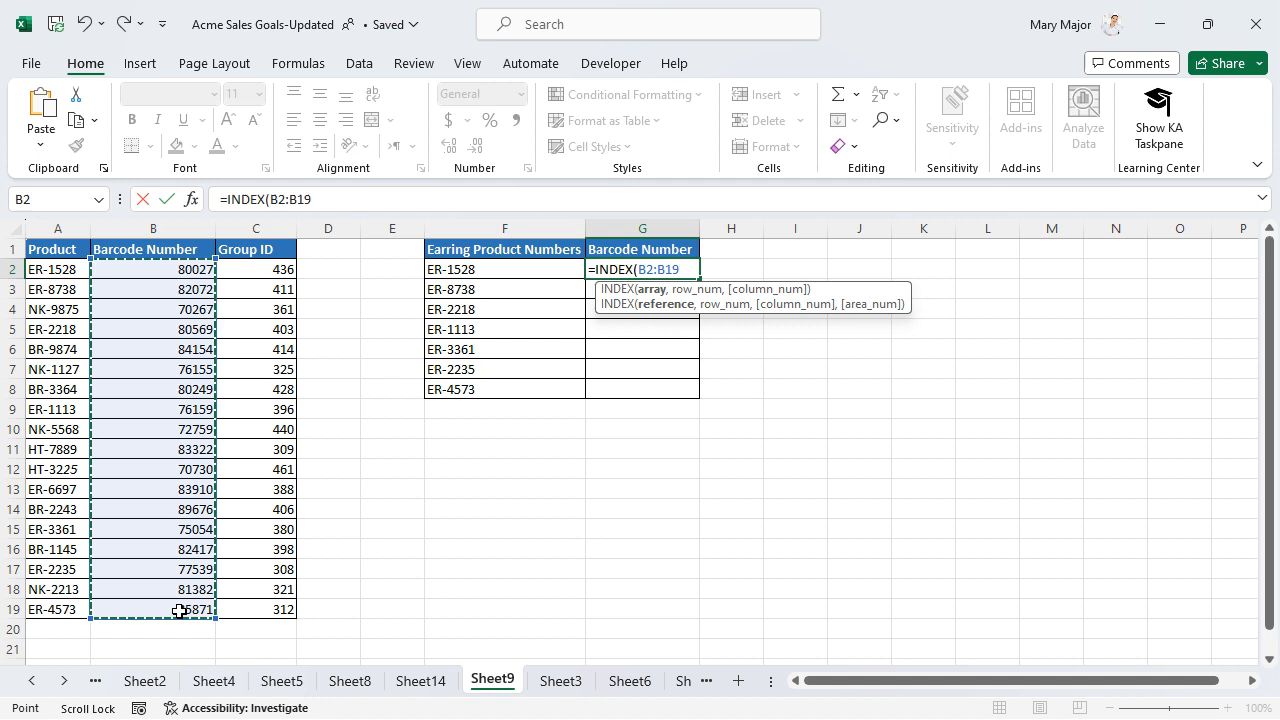
mouse_move(668, 304)
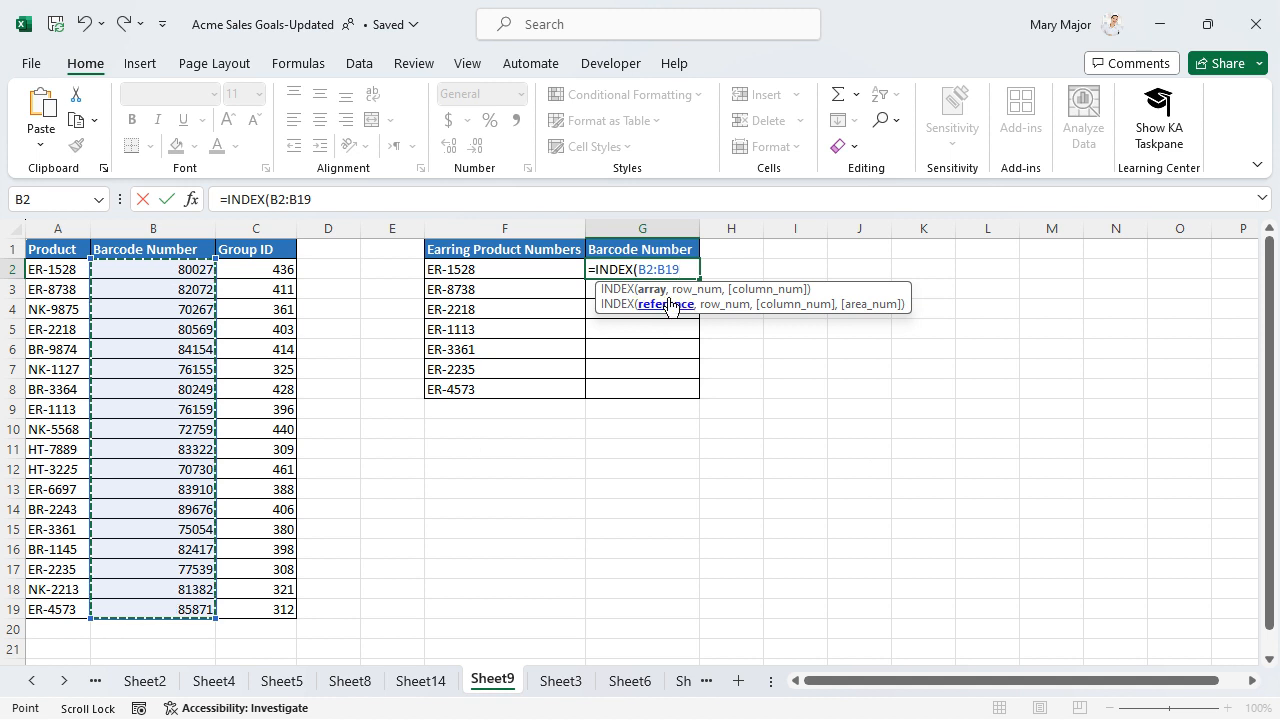
Nest a MATCH that looks up F2 (ER-1528) within product codes A2:A19.
text(,MATCH()
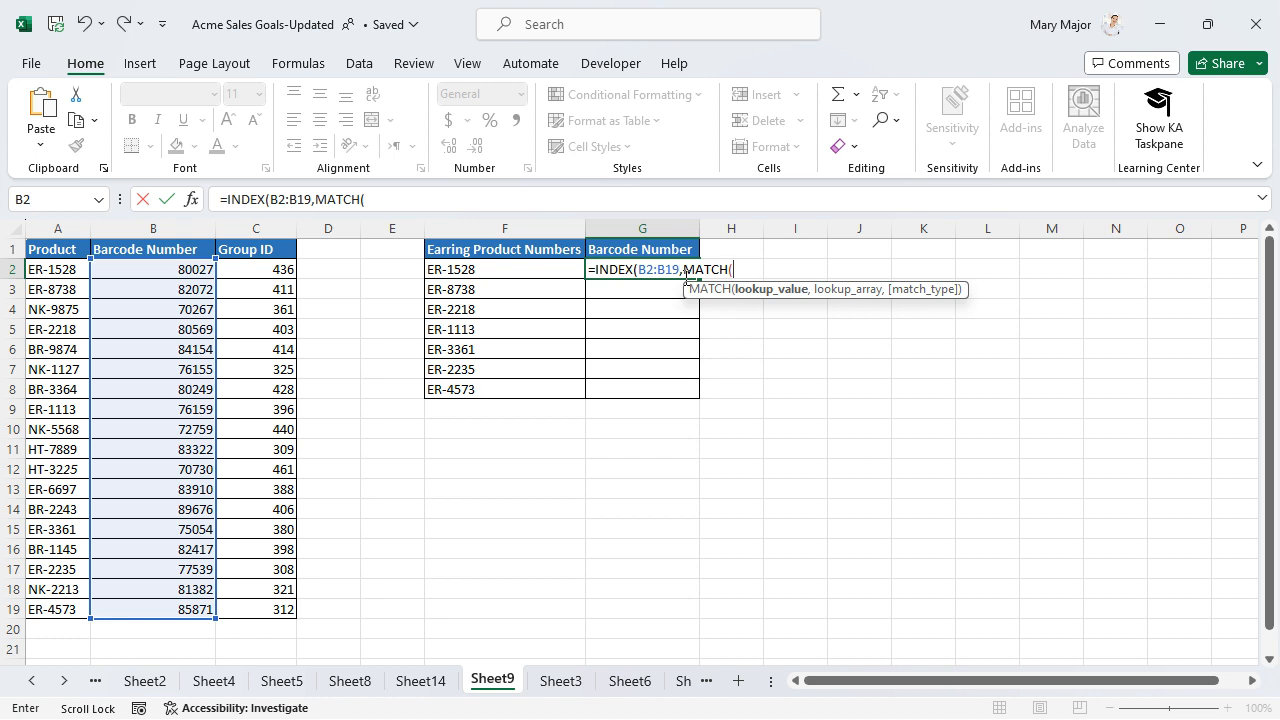
click(504, 268)
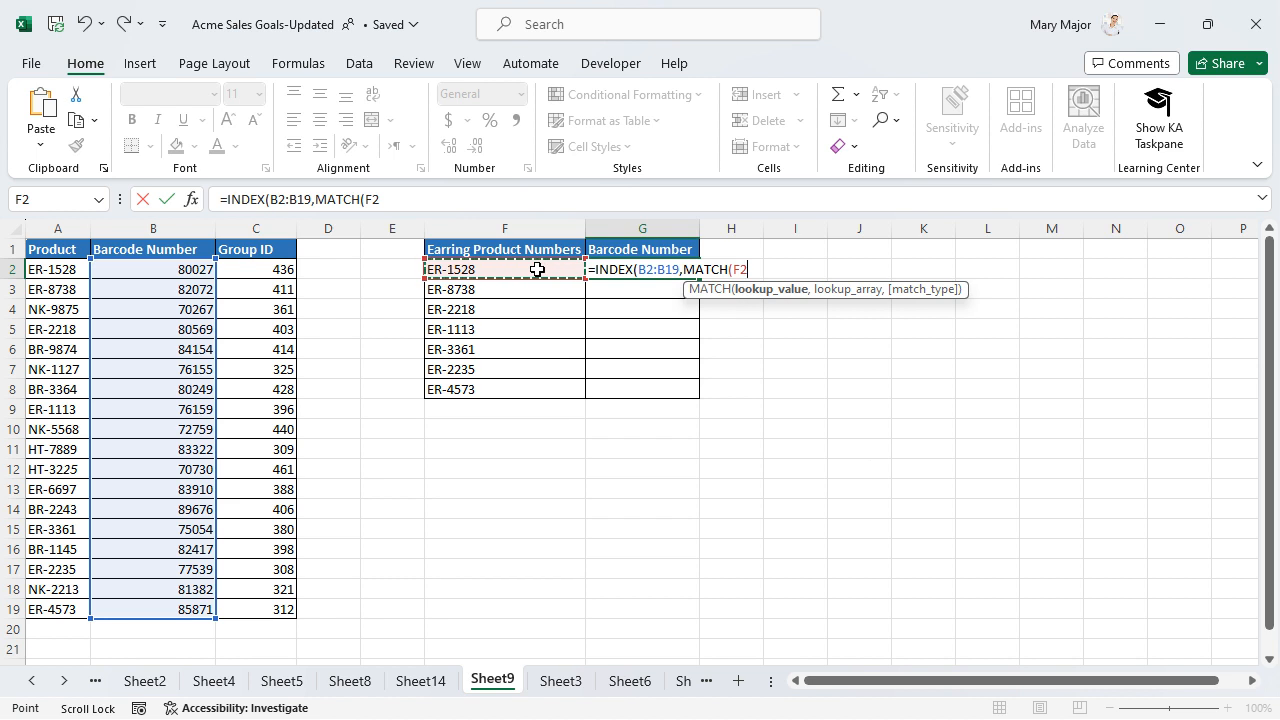
text(,)
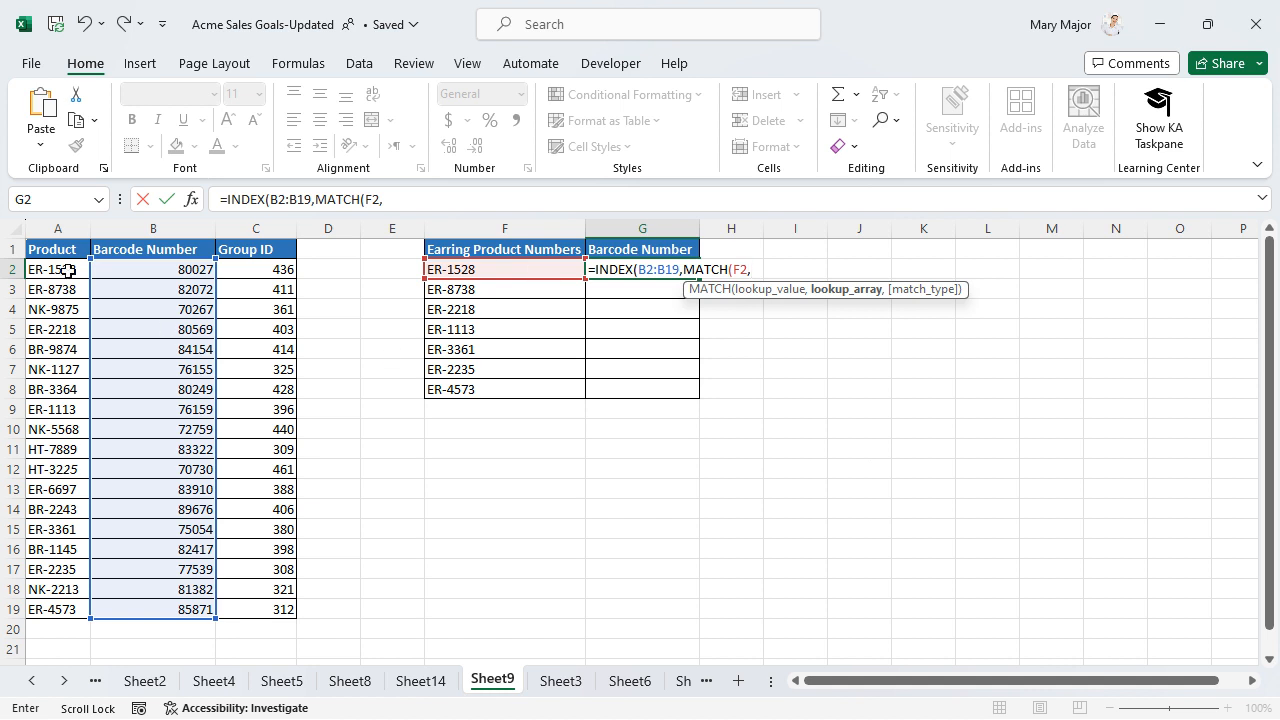
drag(56, 268, 56, 608)
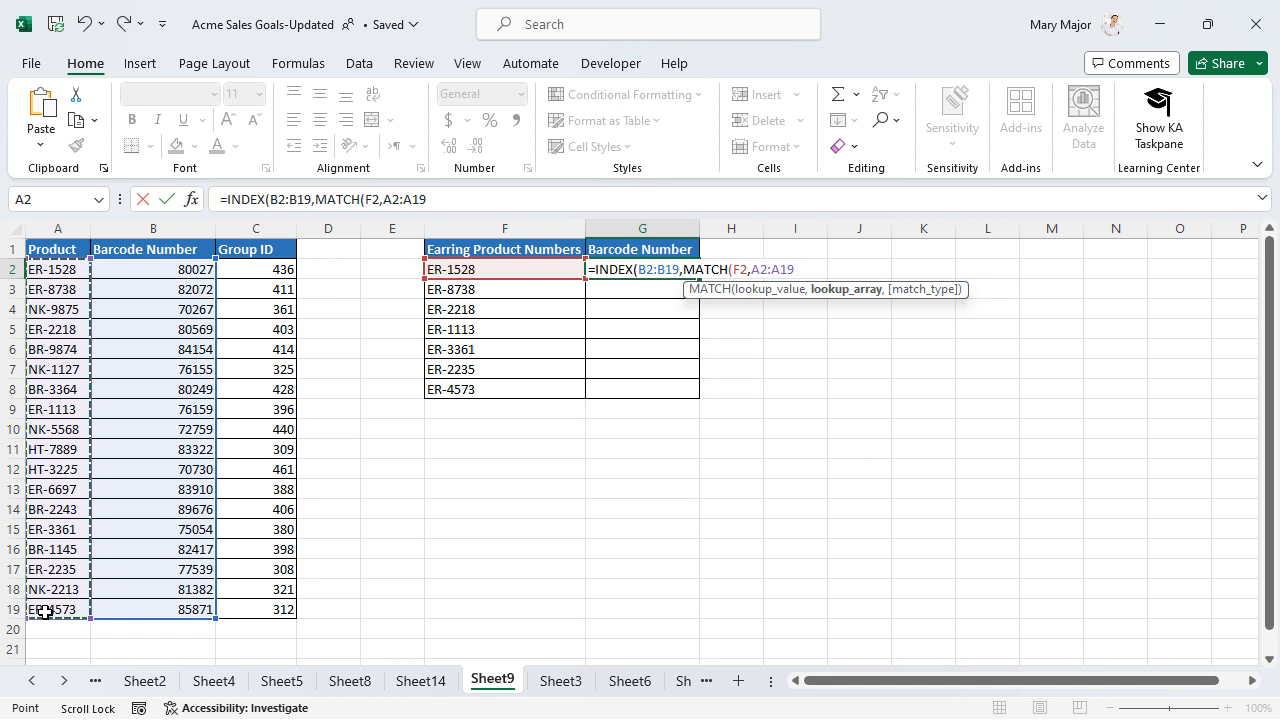
mouse_move(436, 532)
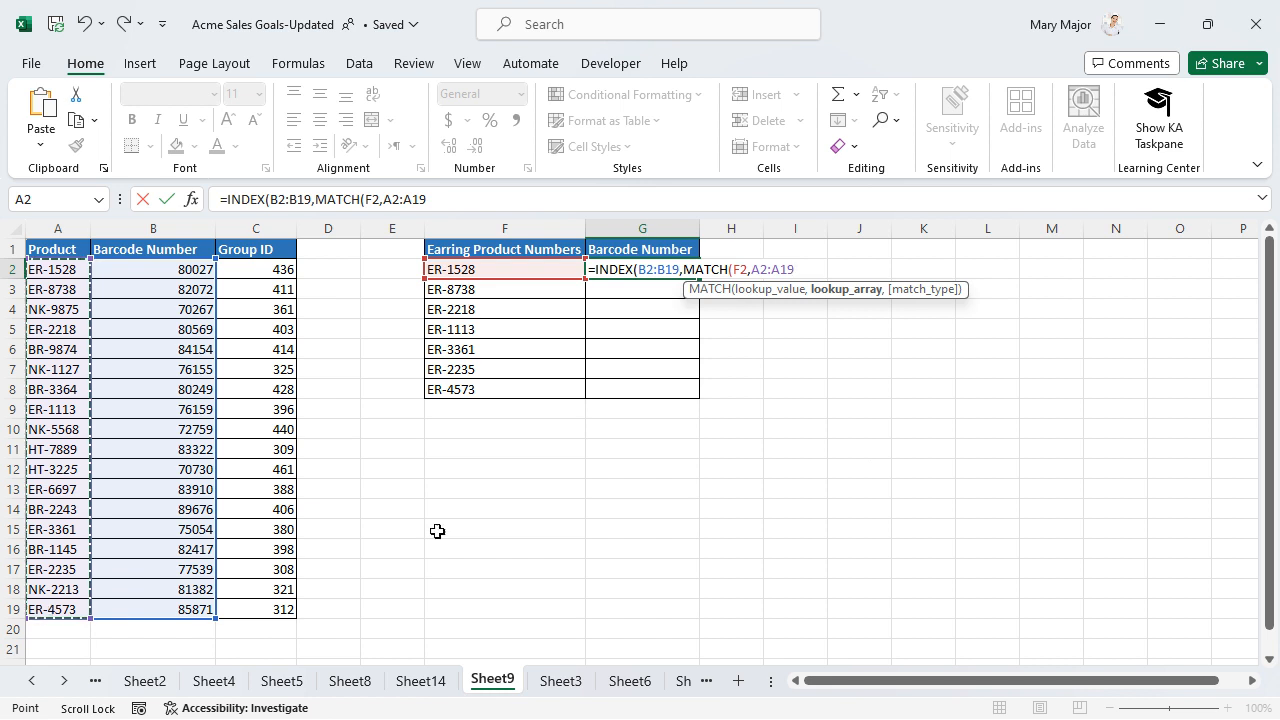
Finish the formula with exact match 0, returning barcode 80027 for ER-1528.
text(,0)))
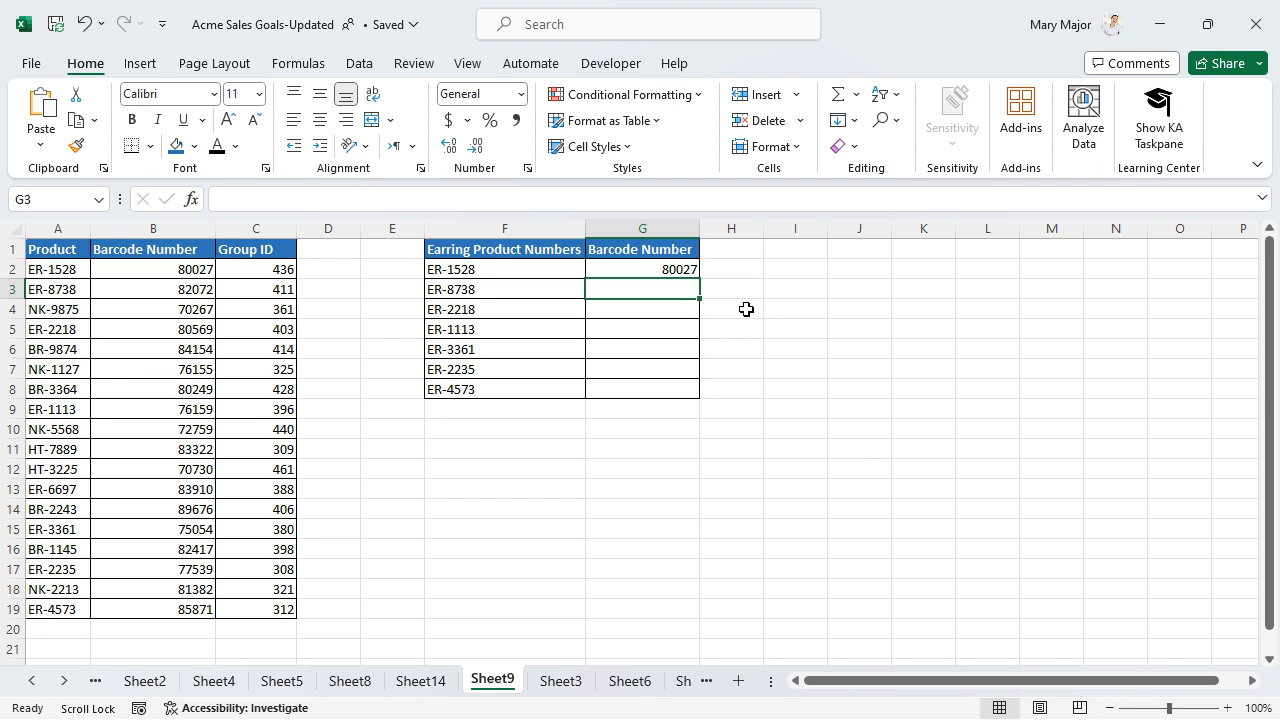
Fill the G2 lookup formula down through G8, giving barcodes 80027 to 85871.
click(642, 268)
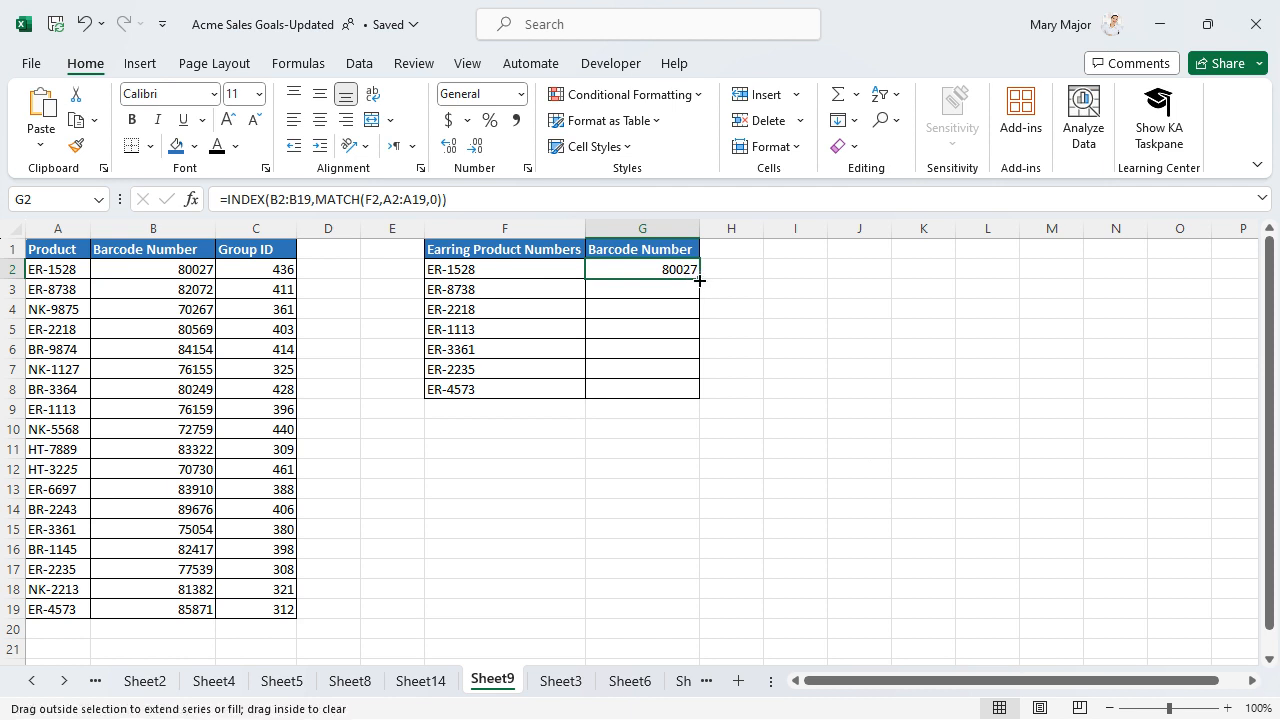
drag(700, 280, 688, 392)
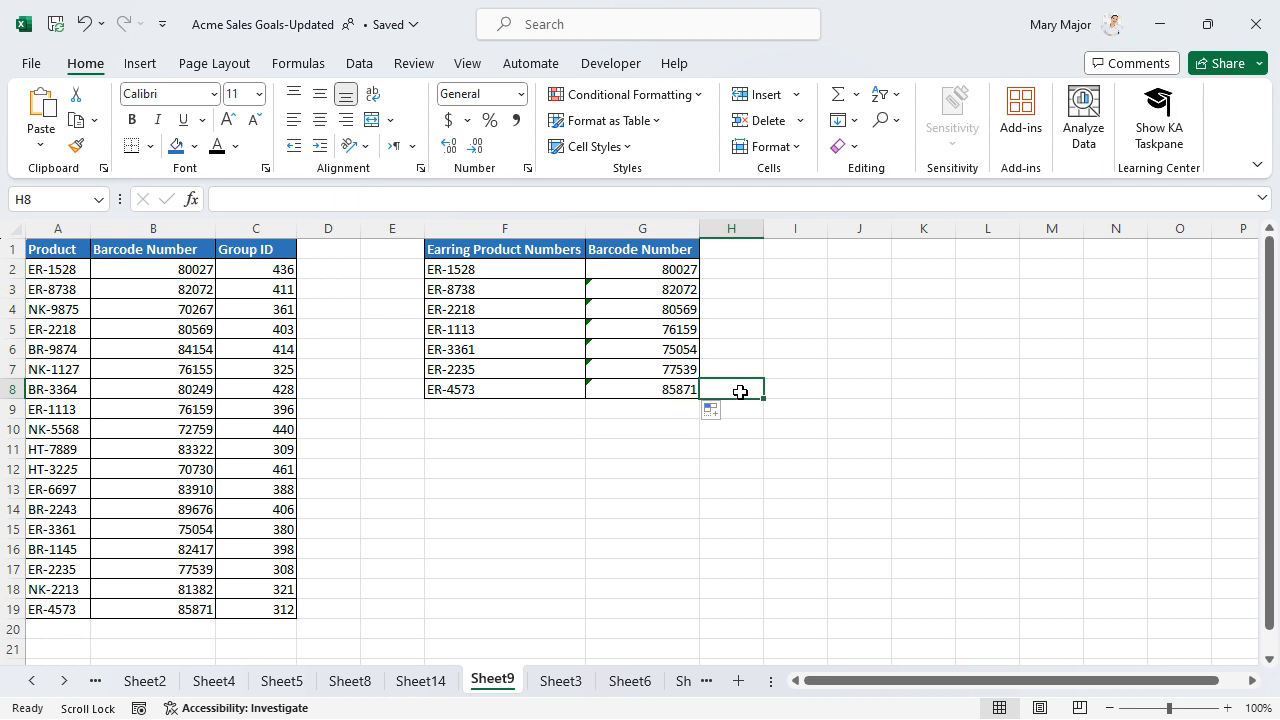
mouse_move(716, 292)
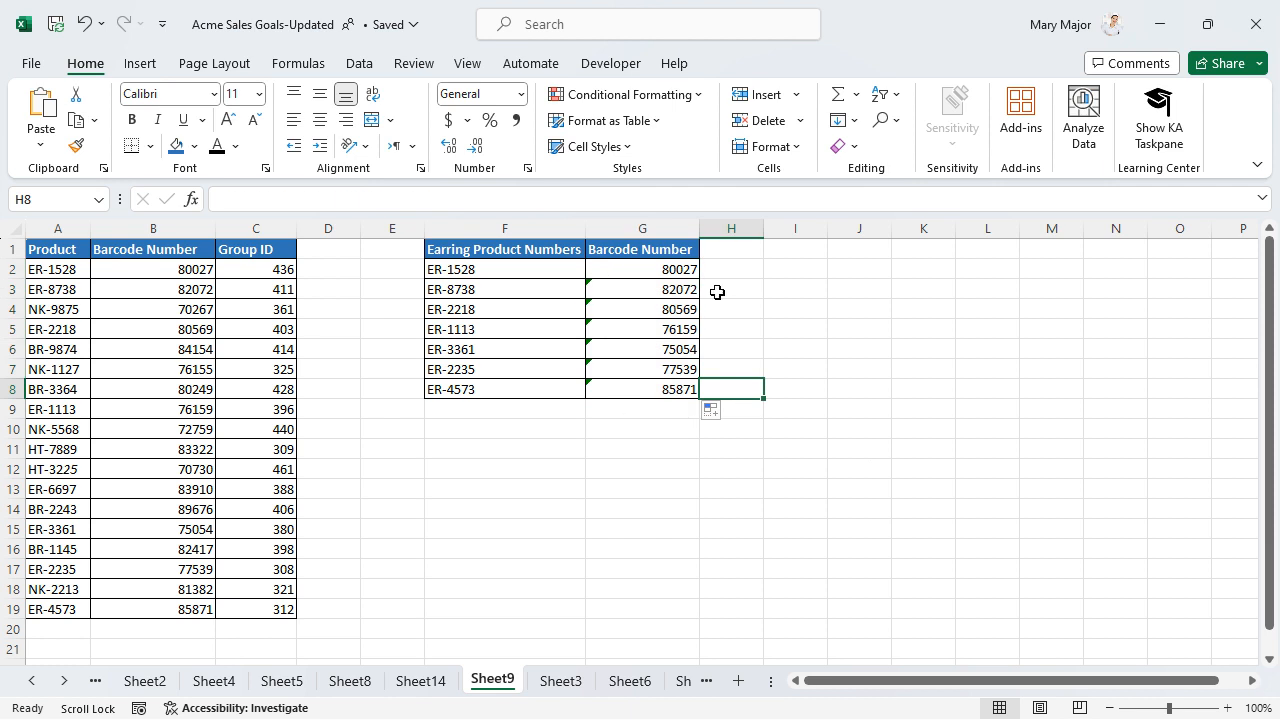